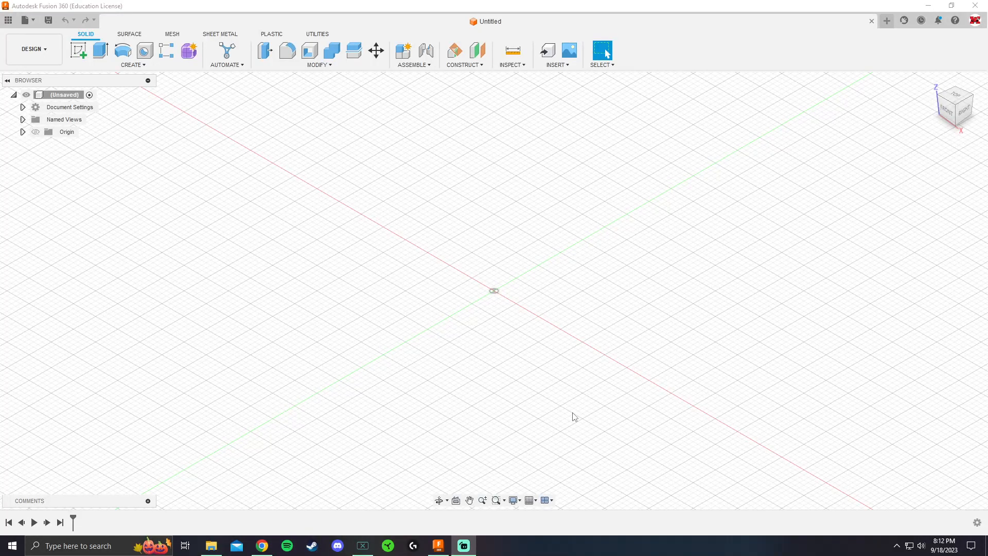
mouse_move(473, 379)
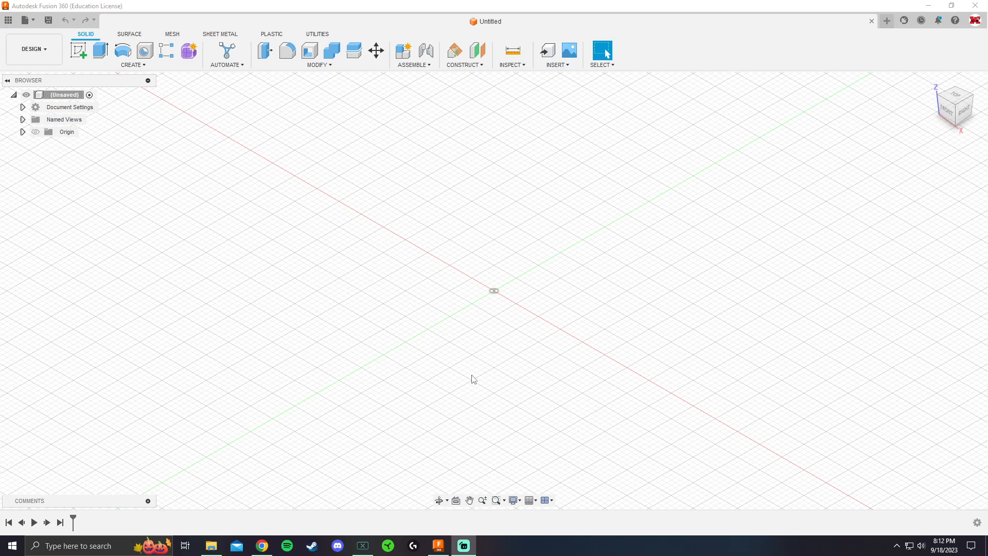
mouse_move(391, 291)
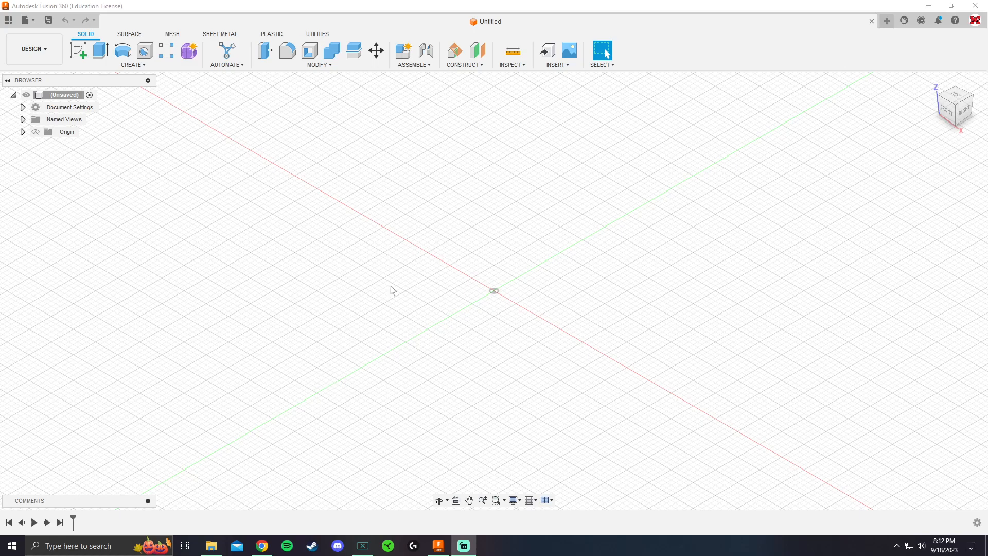
mouse_move(7, 19)
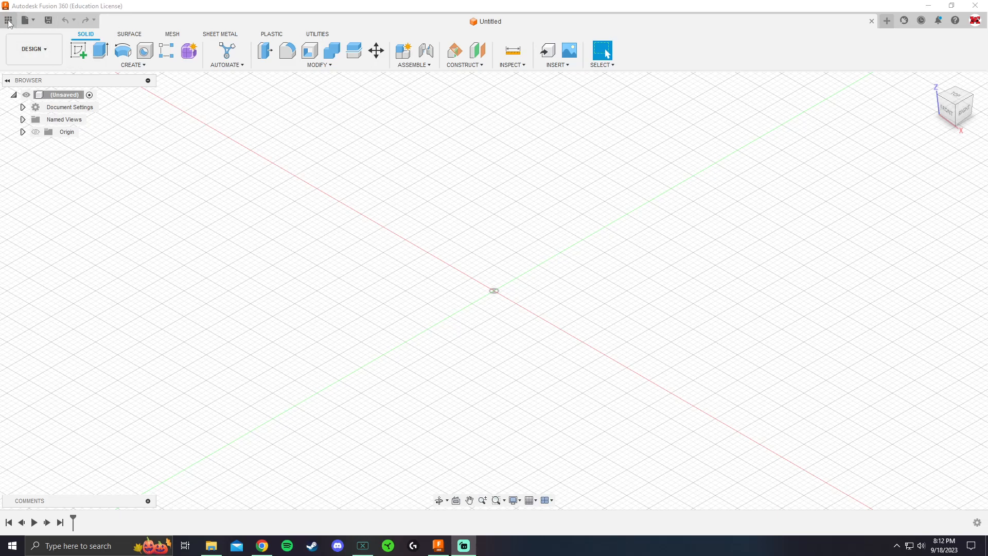
mouse_move(7, 19)
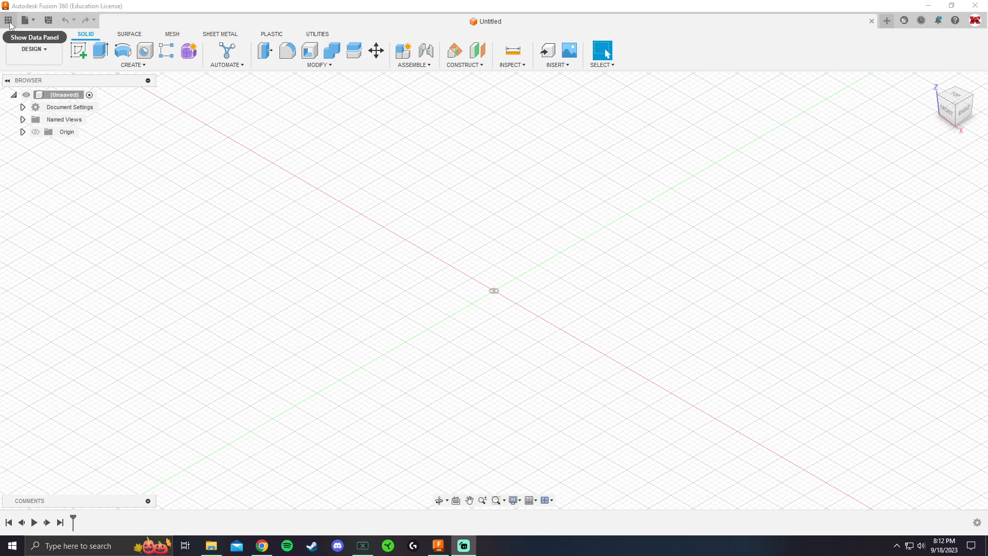
- Show the Data Panel and scroll through the team's All Projects list
left_click(7, 19)
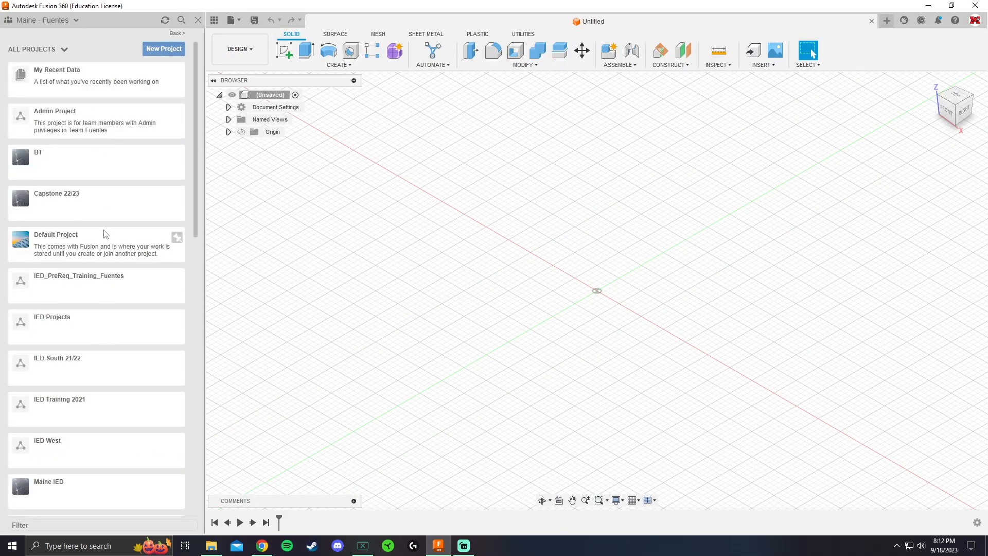
mouse_move(123, 335)
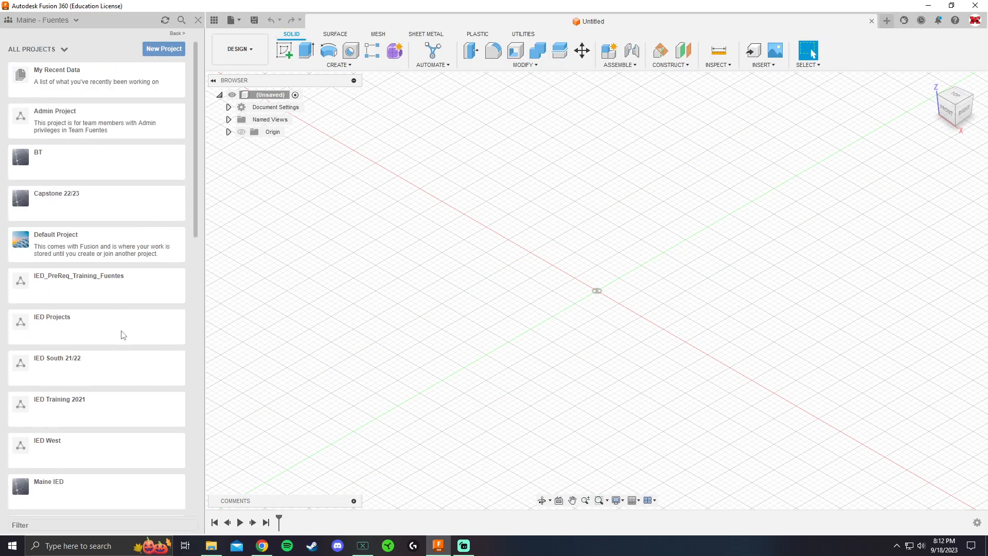
scroll("down", 3)
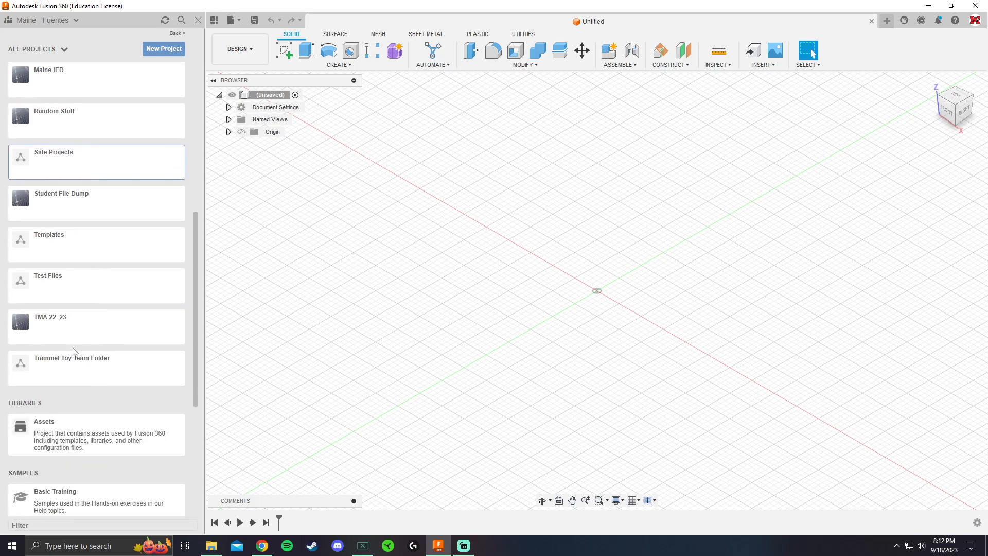
mouse_move(97, 329)
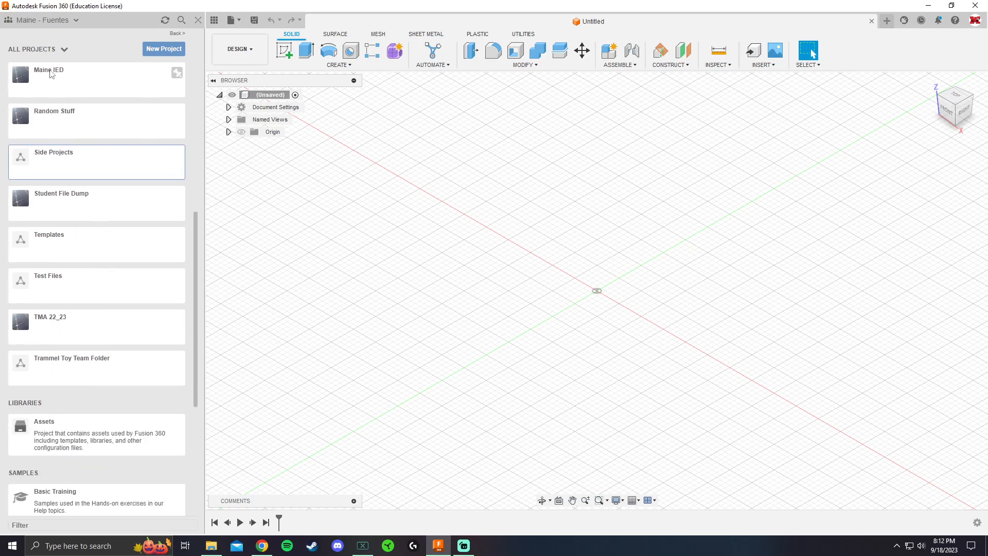
mouse_move(157, 58)
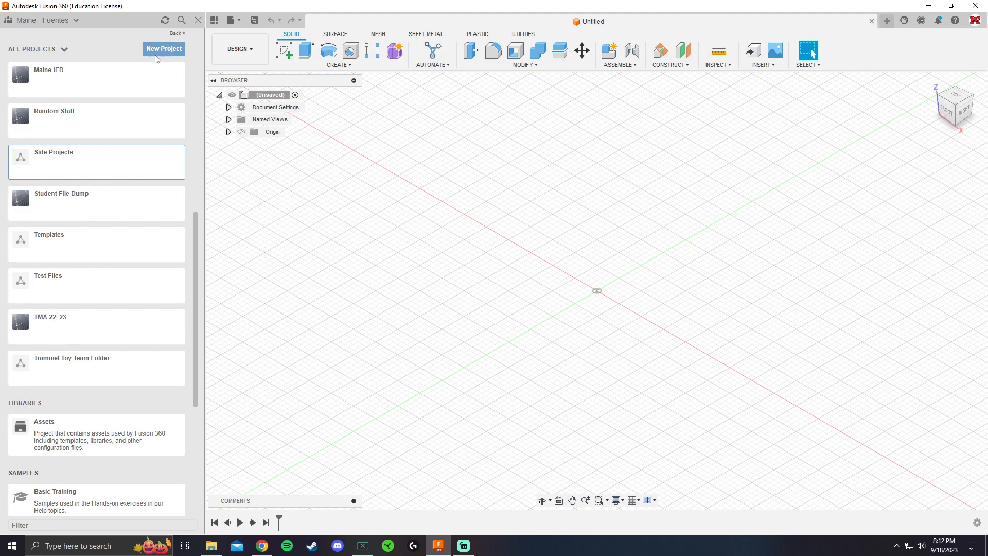
- Create a project with the default name 'New Project' and view its empty contents
left_click(164, 49)
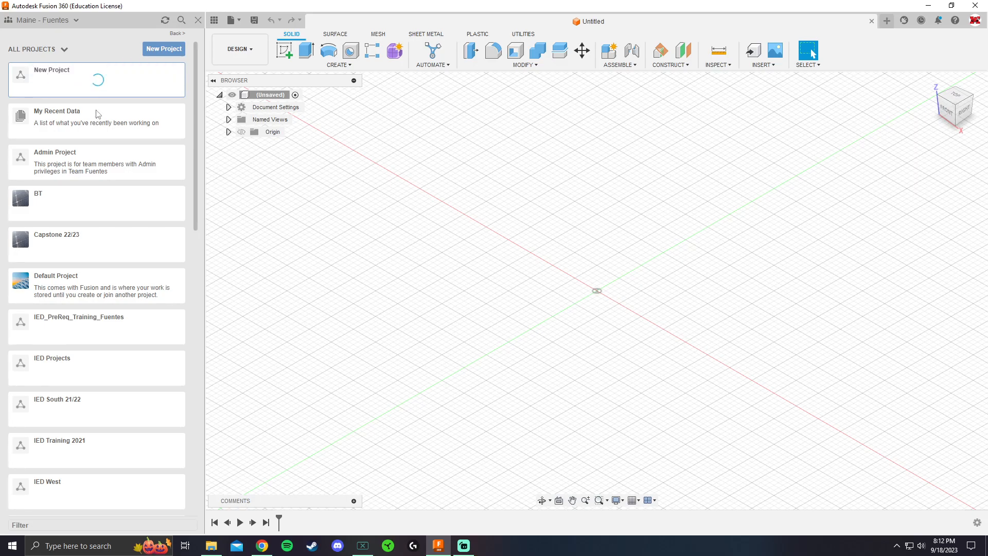
scroll("down", 3)
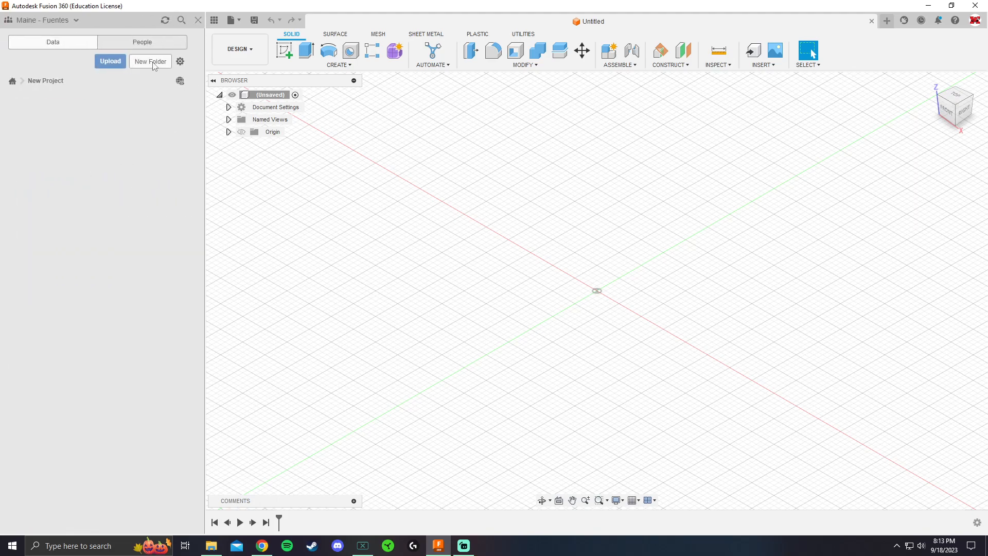
- Add a new folder inside New Project and name it 'IED'
left_click(150, 60)
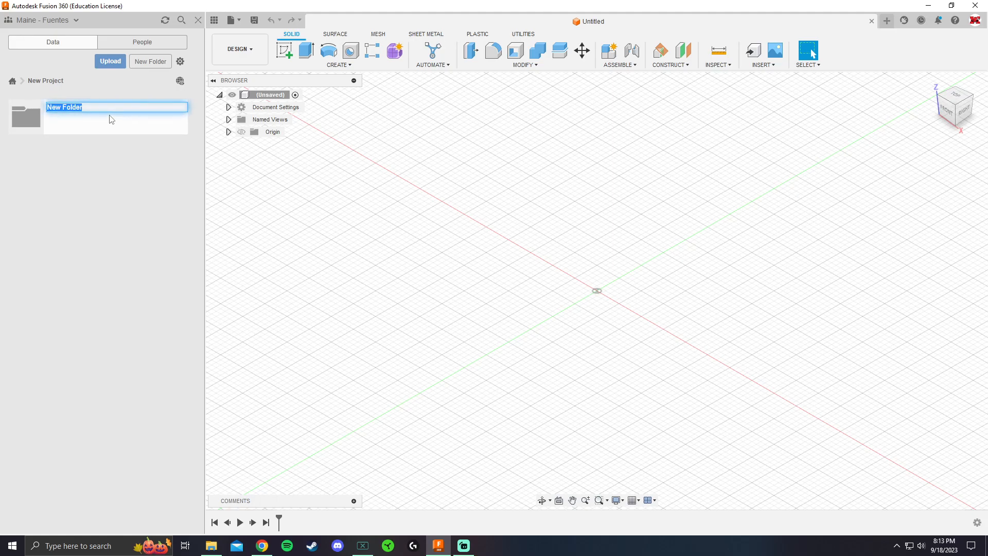
type("IED")
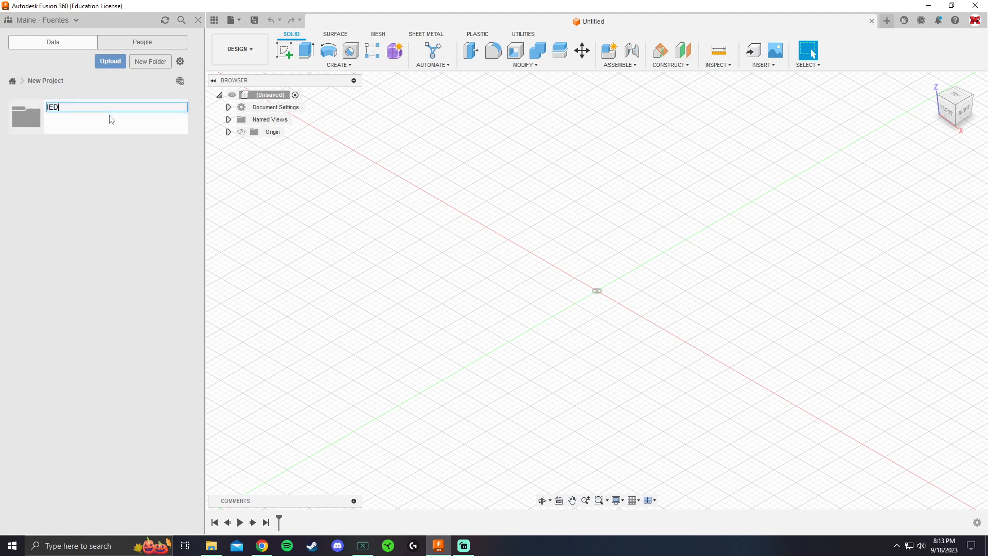